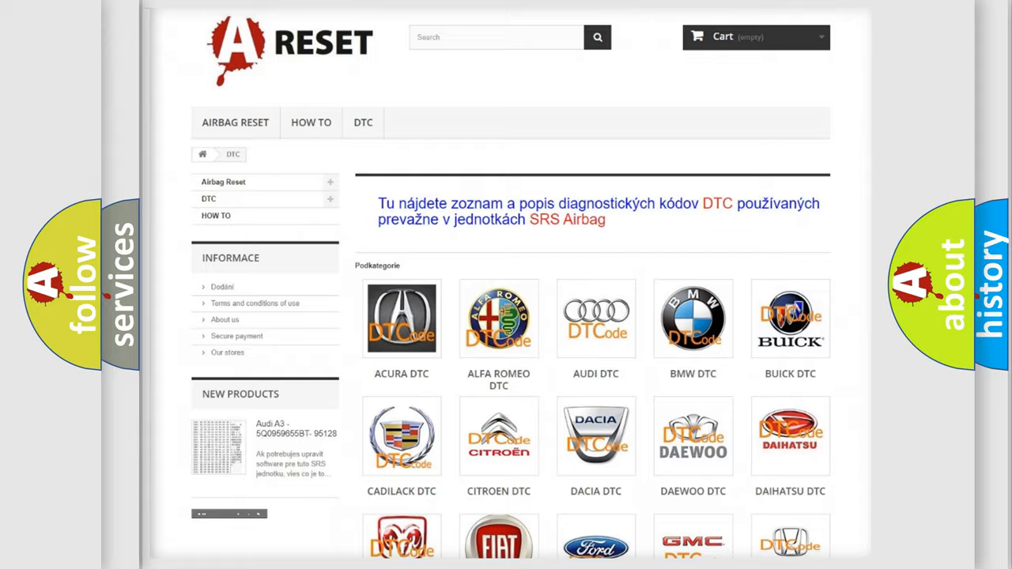
- Select FIAT DTC from the brand grid and browse its list of Fiat trouble codes
{"action": "scroll", "scroll_direction": "down", "scroll_amount": 3}
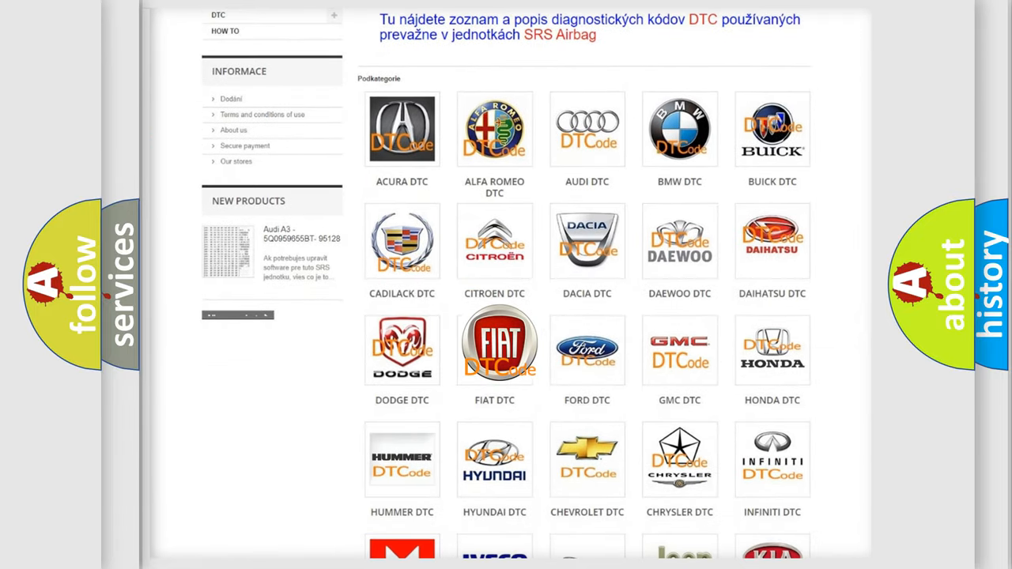
{"action": "left_click", "coordinate": [494, 347]}
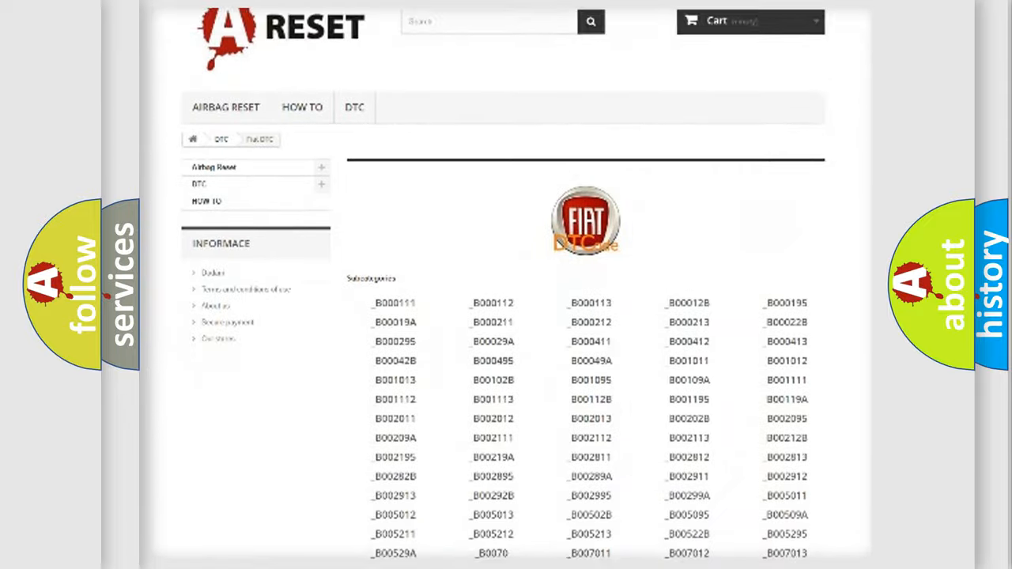
{"action": "scroll", "scroll_direction": "down", "scroll_amount": 3}
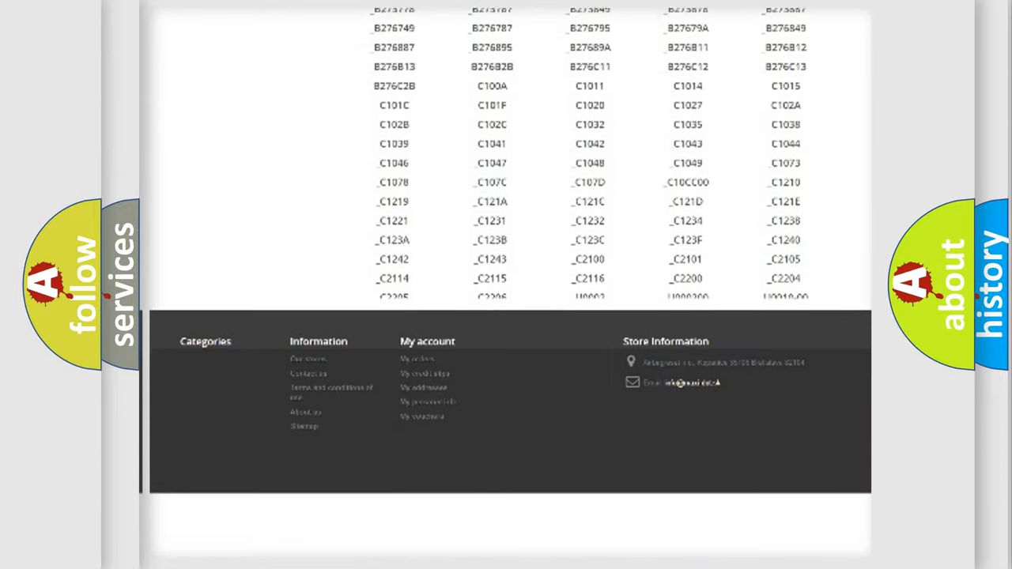
{"action": "scroll", "scroll_direction": "down", "scroll_amount": 3}
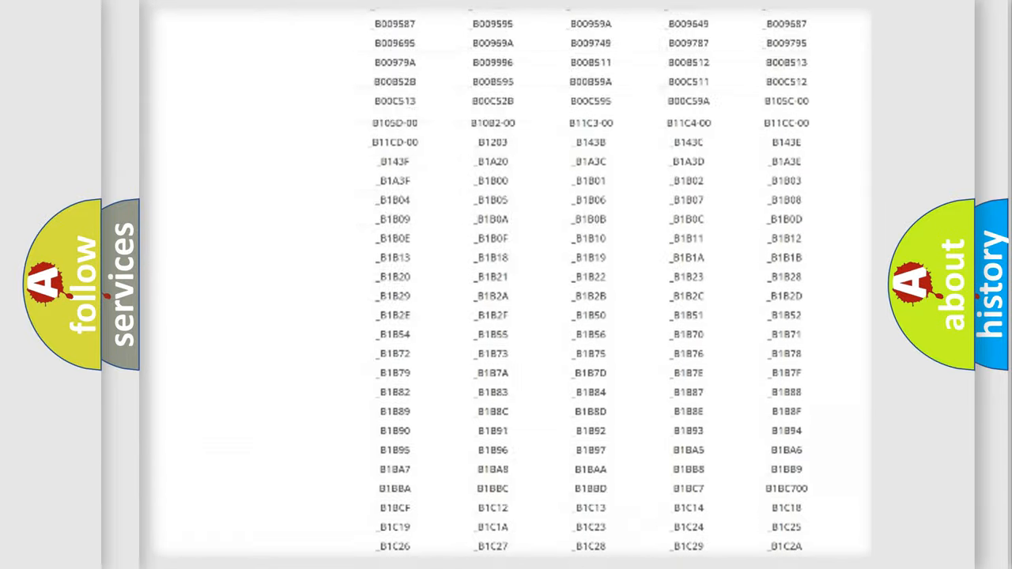
{"action": "scroll", "scroll_direction": "up", "scroll_amount": 3}
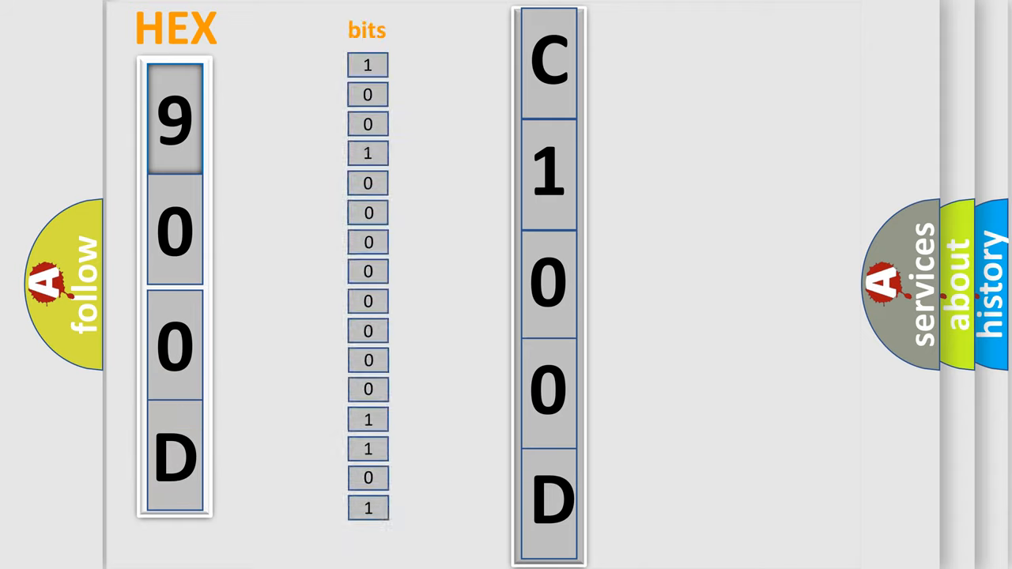
- Advance the slide showing hex 900D split into sixteen bits mapping to code C100D
{"action": "left_click", "coordinate": [174, 118]}
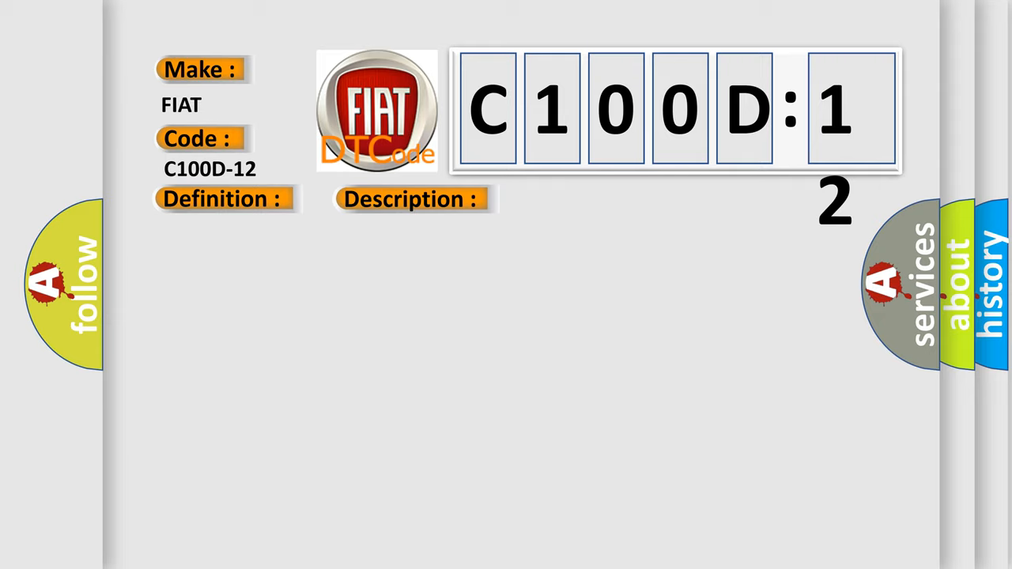
- Reveal C100D-12 as rear inner right park assist sensor circuit shorted to voltage, with causes
{"action": "left_click", "coordinate": [582, 198]}
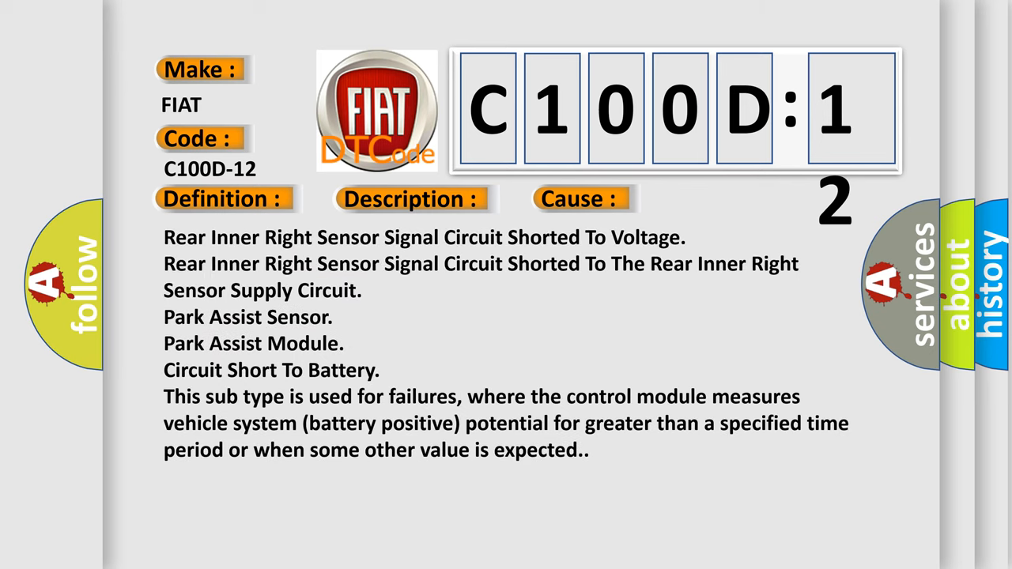